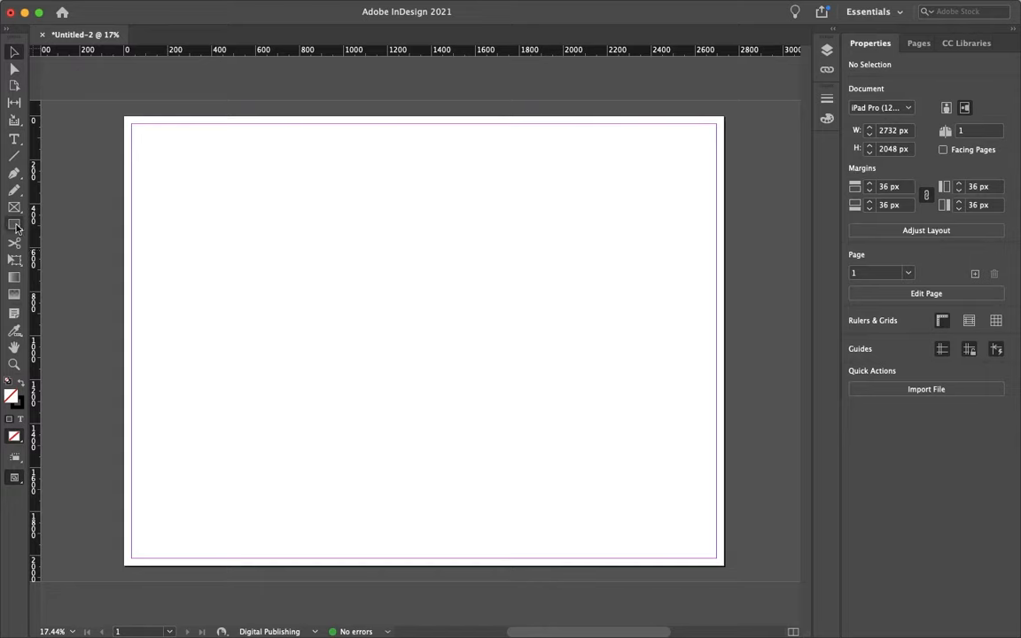
pyautogui.moveTo(14, 224)
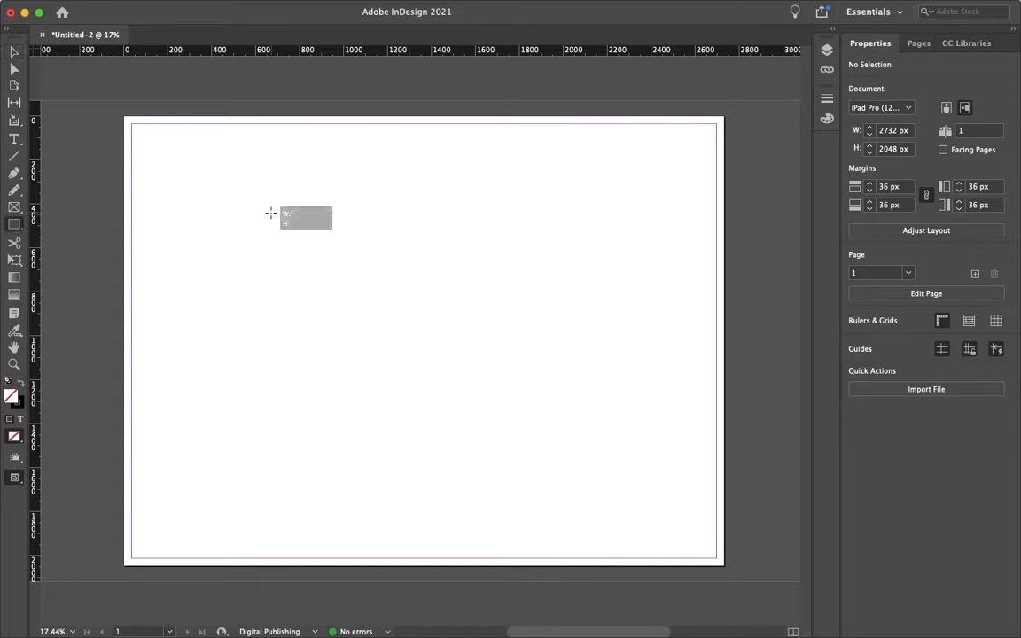
# Step: Draw a roughly 320 × 140 px rectangle in the upper-left area of page 1
pyautogui.moveTo(272, 211); pyautogui.dragTo(341, 244)
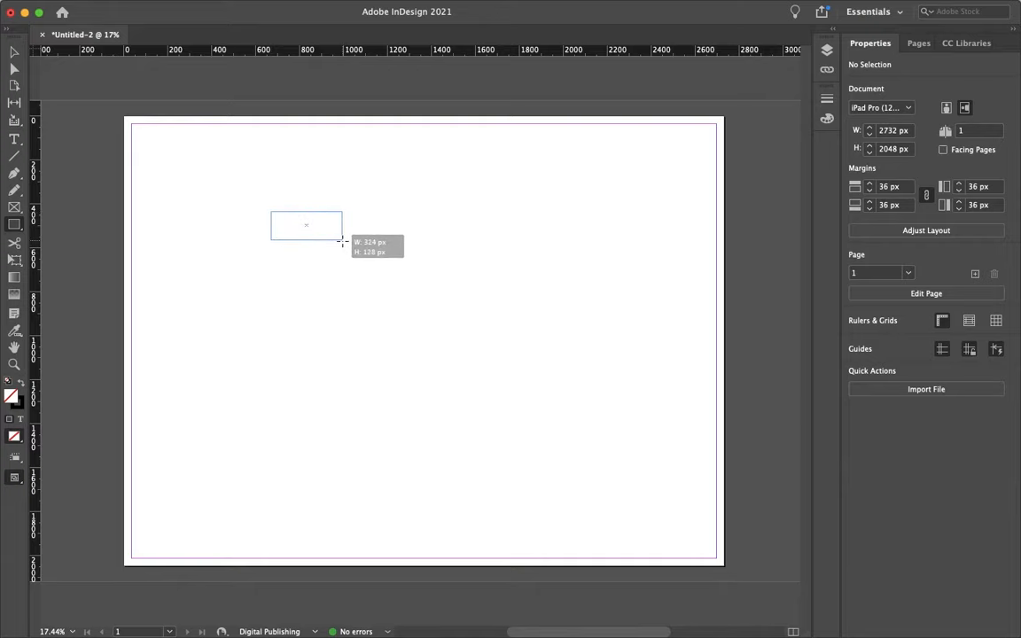
pyautogui.moveTo(343, 244); pyautogui.dragTo(341, 242)
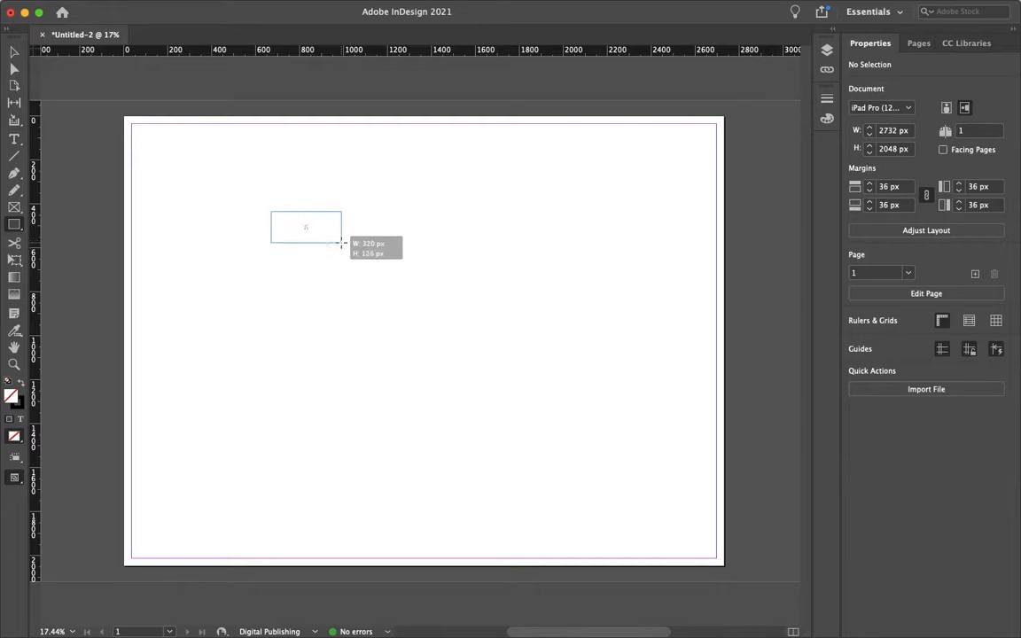
pyautogui.moveTo(271, 213); pyautogui.dragTo(341, 242)
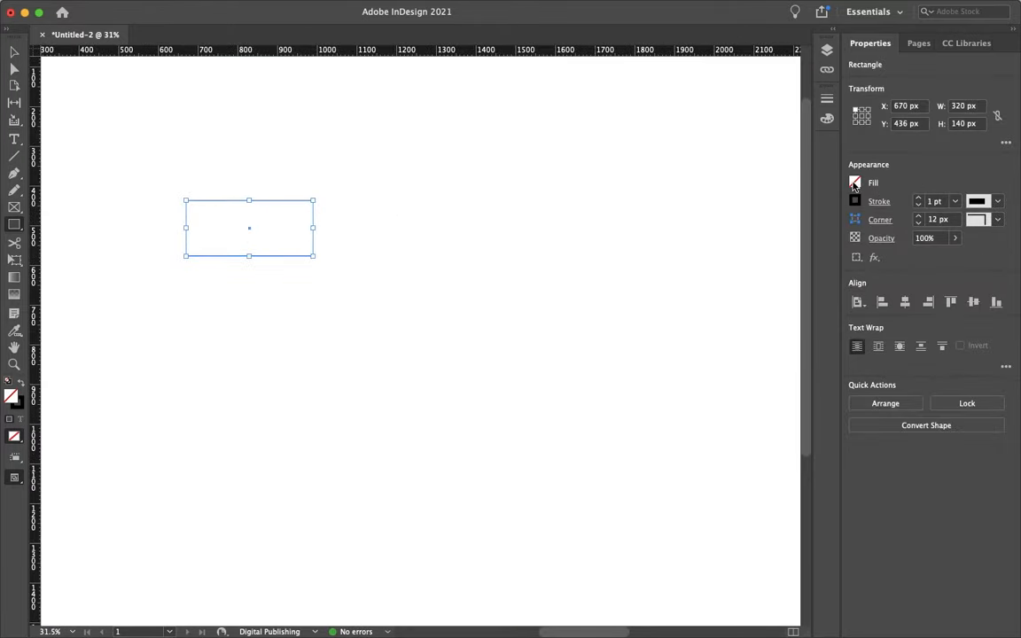
# Step: Give the rectangle a solid RGB Red fill from the Properties panel swatches
pyautogui.click(855, 183)
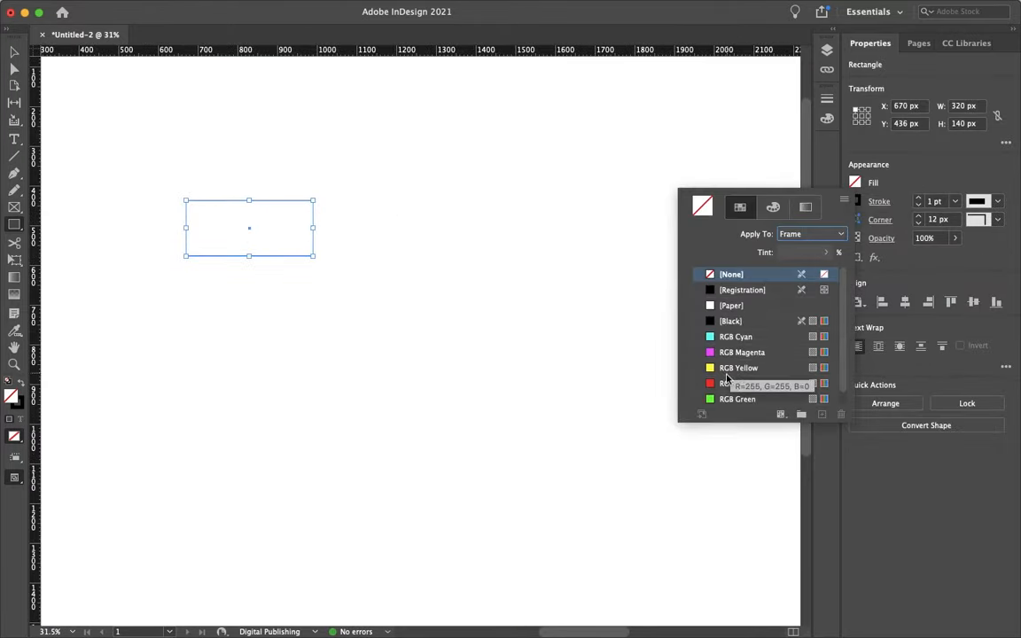
pyautogui.click(738, 383)
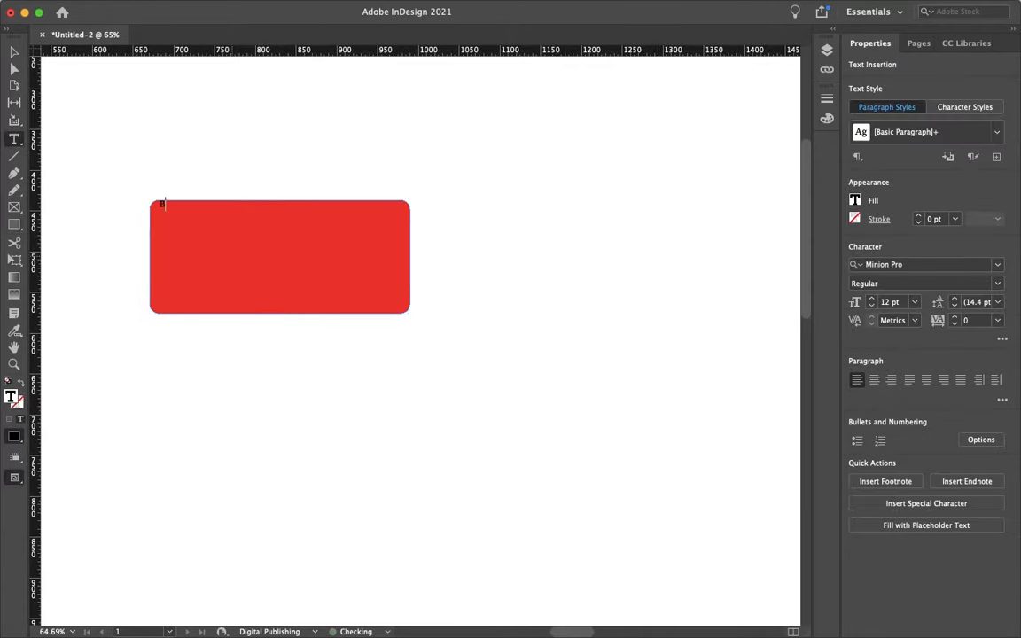
# Step: Type 'Button' in the red frame and make it white (Paper) at 60 pt
pyautogui.write('Button')
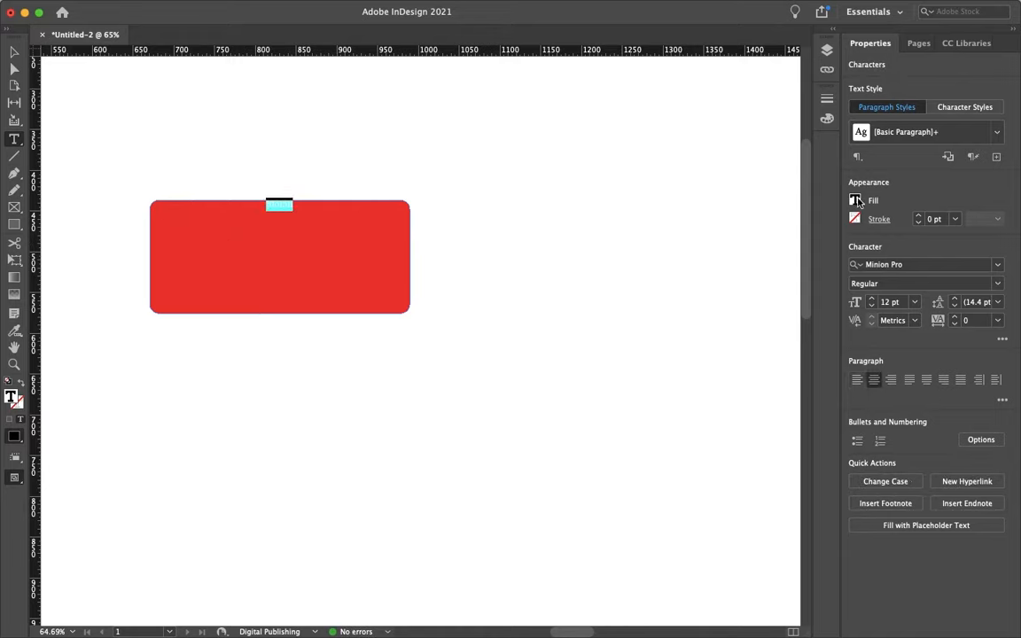
pyautogui.click(856, 200)
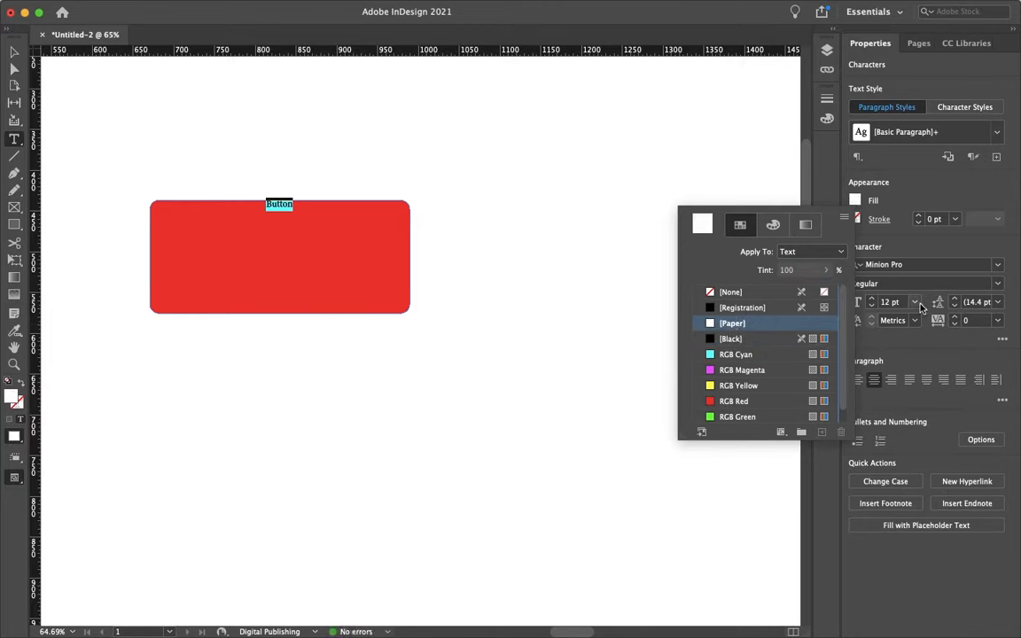
pyautogui.click(914, 302)
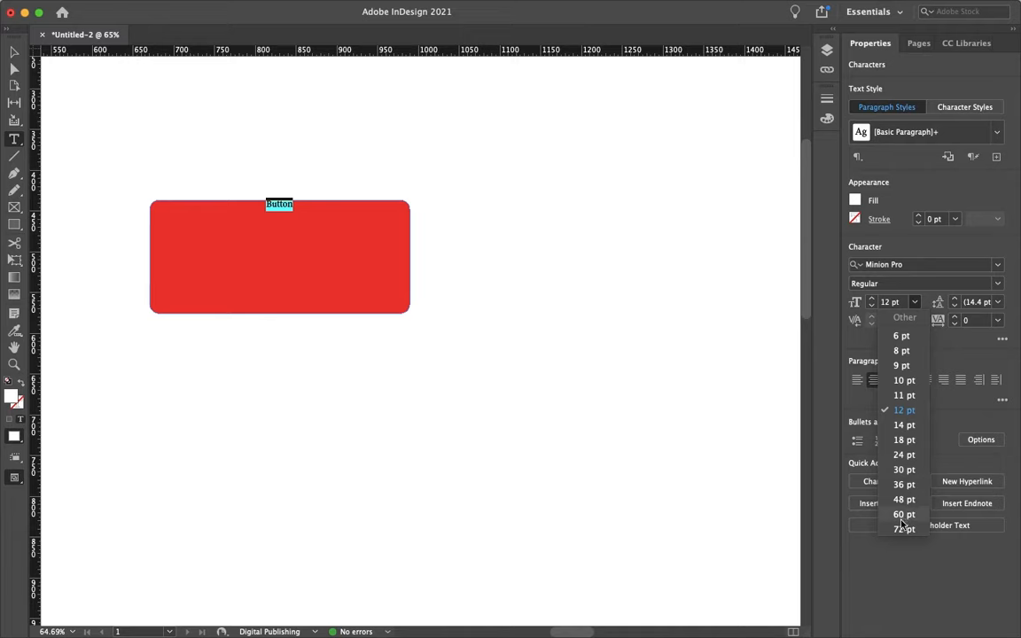
pyautogui.click(904, 514)
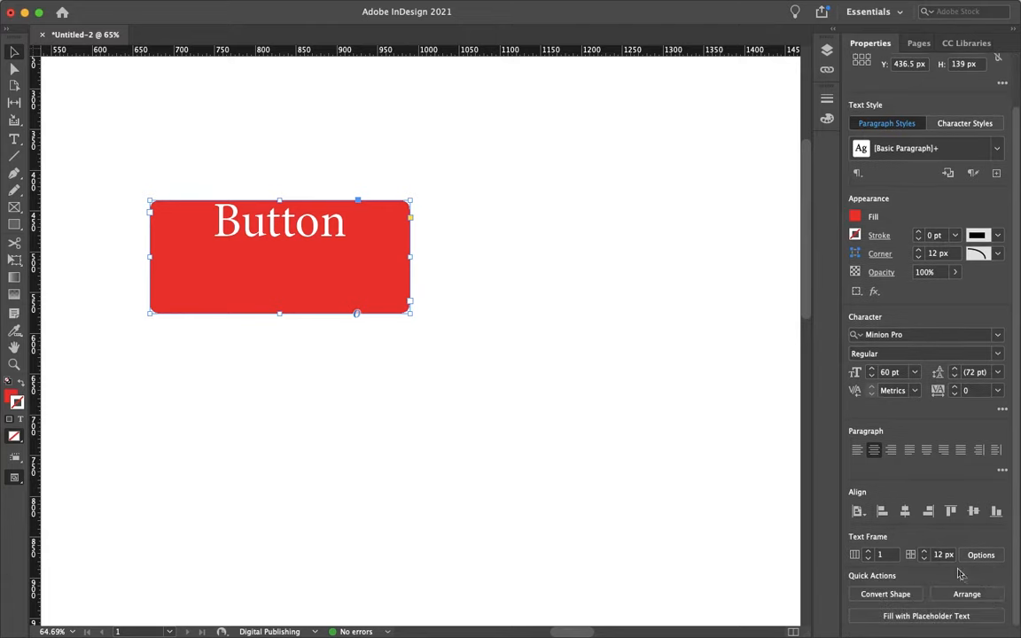
# Step: Set the text frame's vertical justification to Center
pyautogui.click(980, 555)
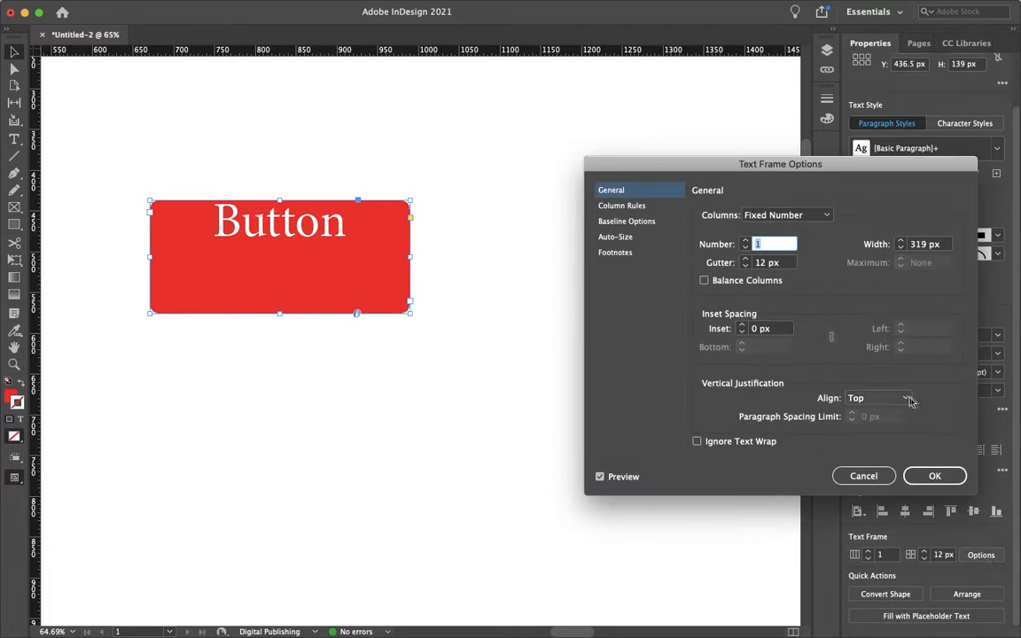
pyautogui.click(877, 397)
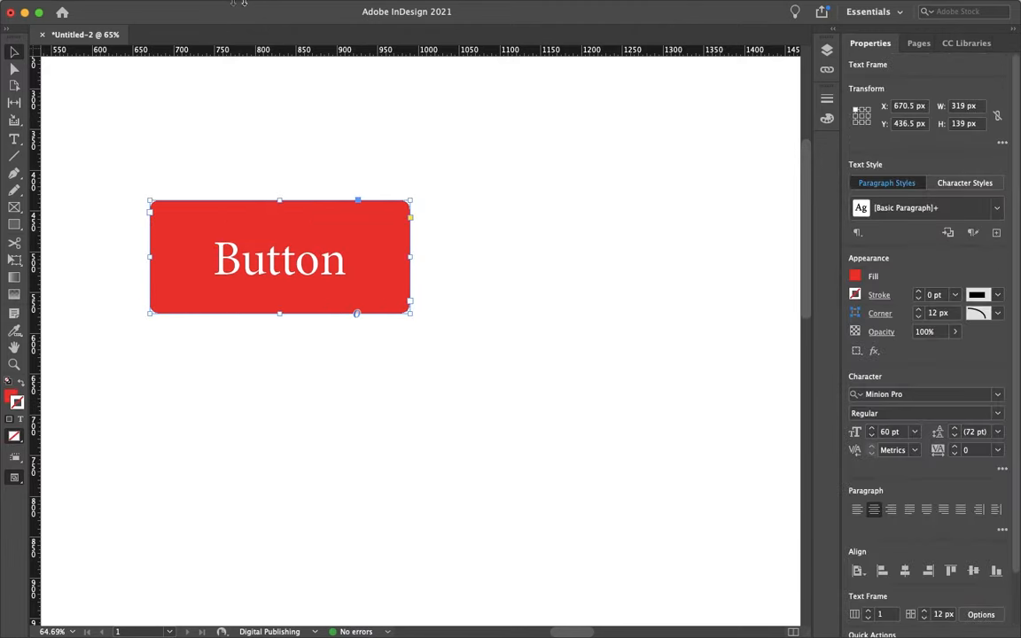
# Step: Open the Buttons and Forms panel and set the frame's type to Button
pyautogui.click(367, 7)
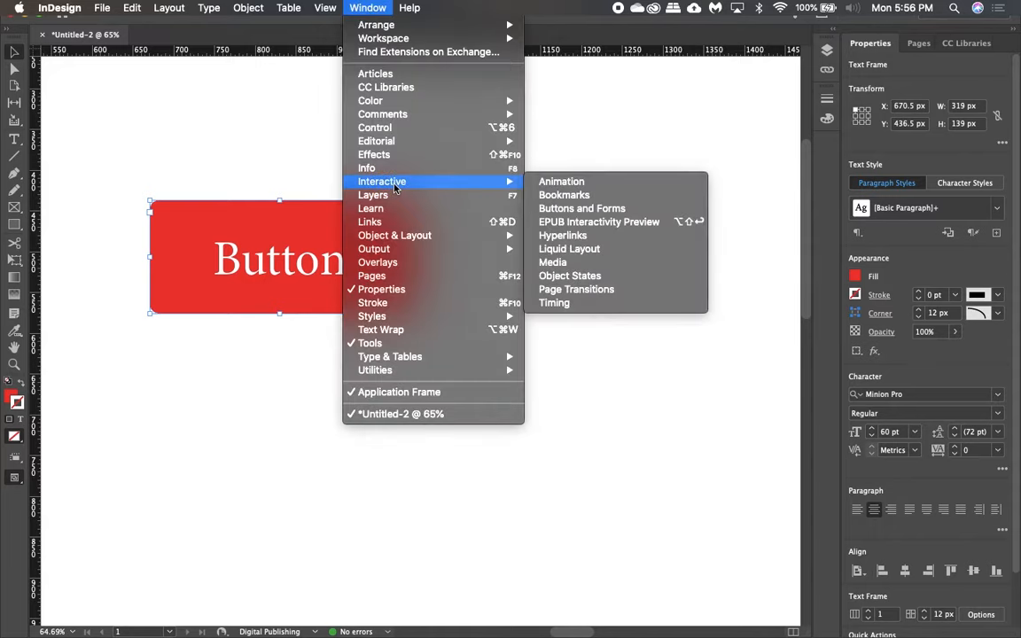
pyautogui.moveTo(582, 208)
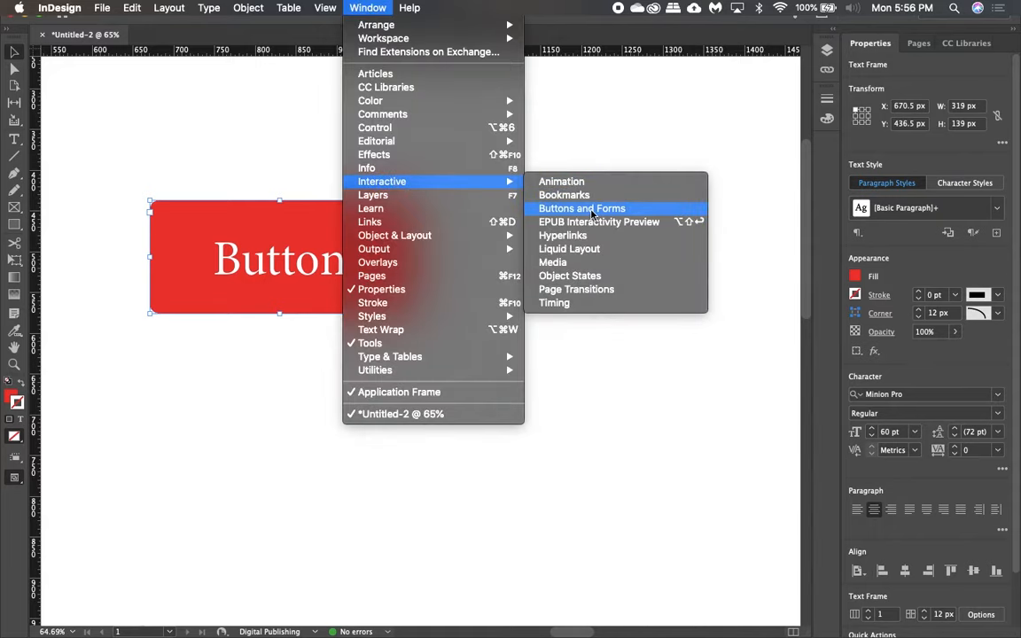
pyautogui.click(582, 208)
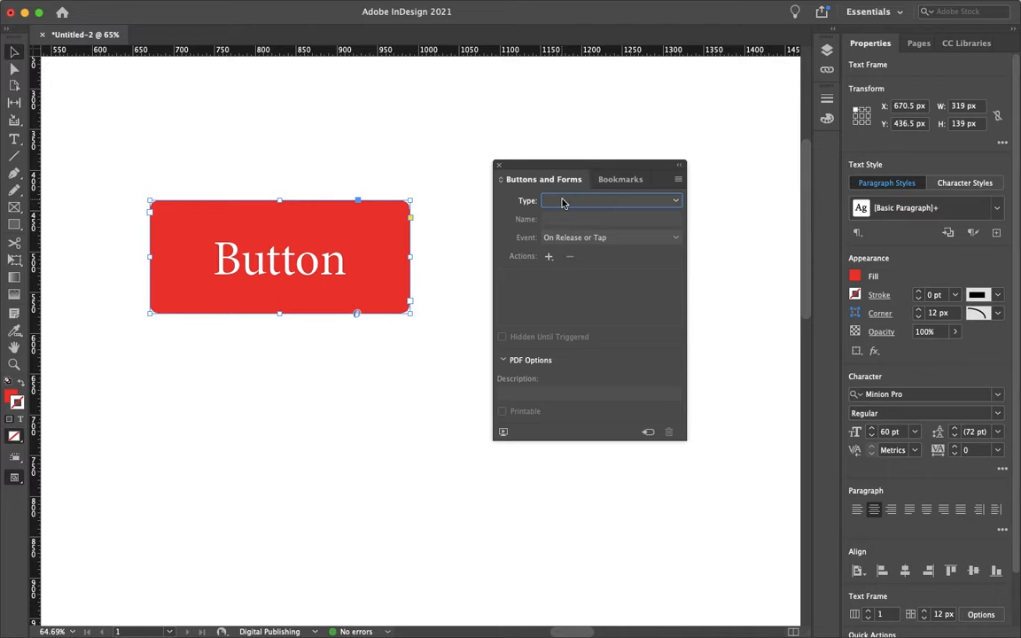
pyautogui.click(611, 200)
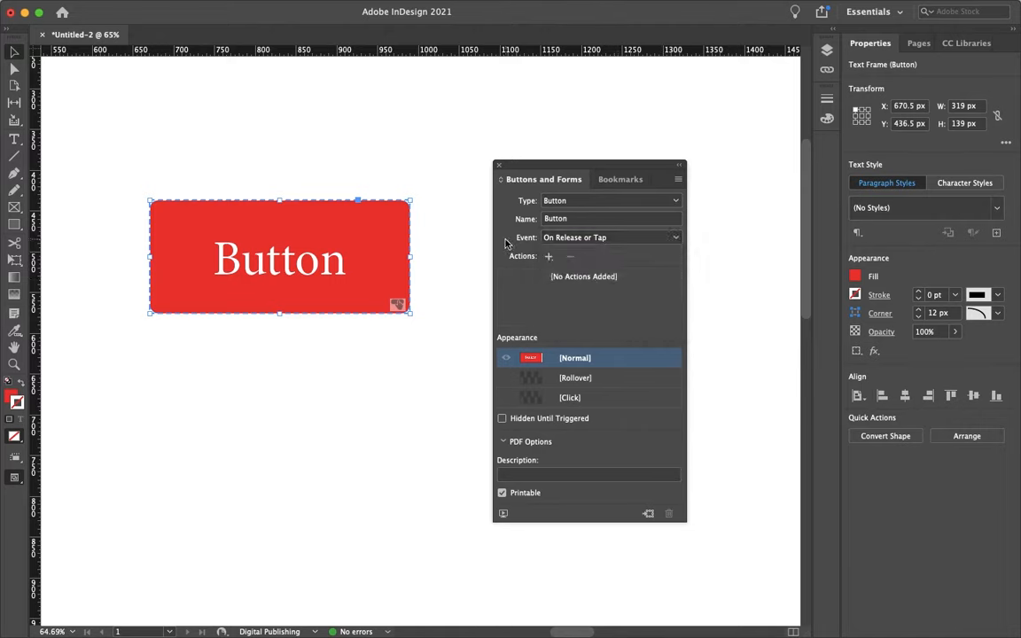
# Step: Add a Go To Last Page action to the button
pyautogui.click(549, 256)
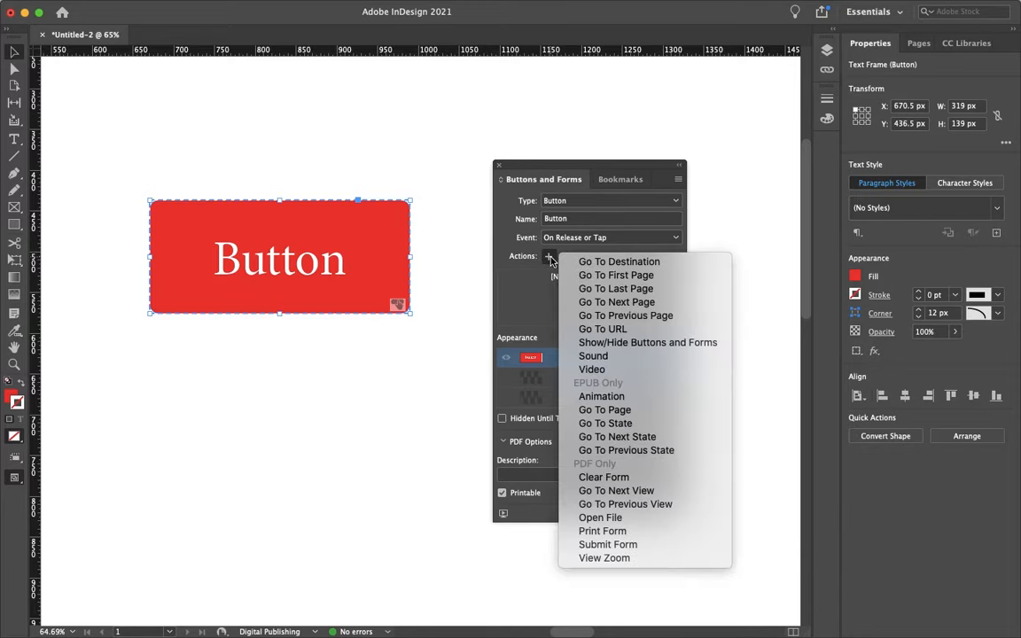
pyautogui.moveTo(616, 275)
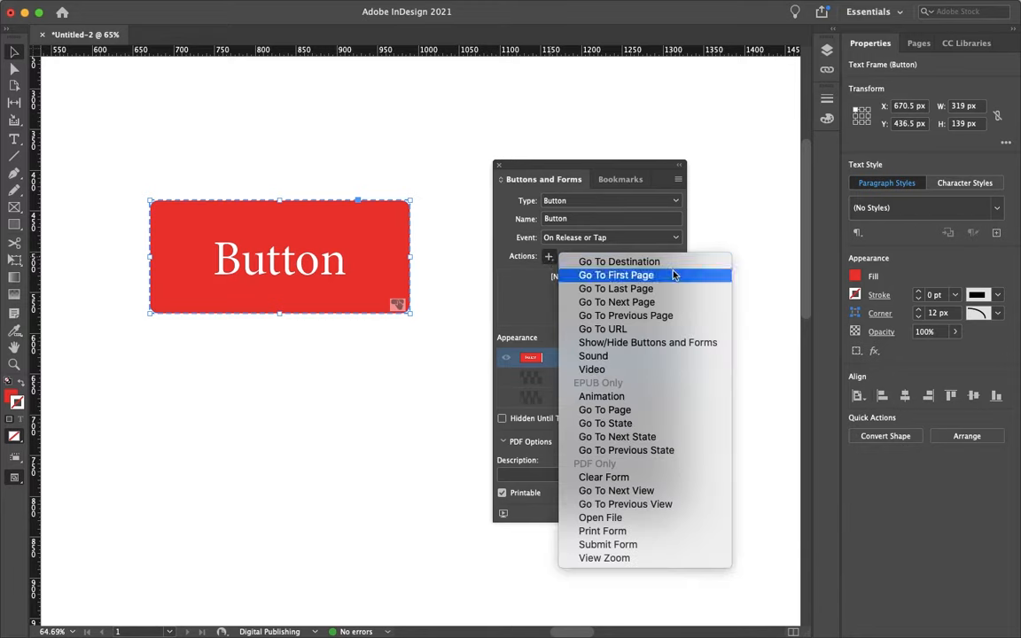
pyautogui.moveTo(647, 343)
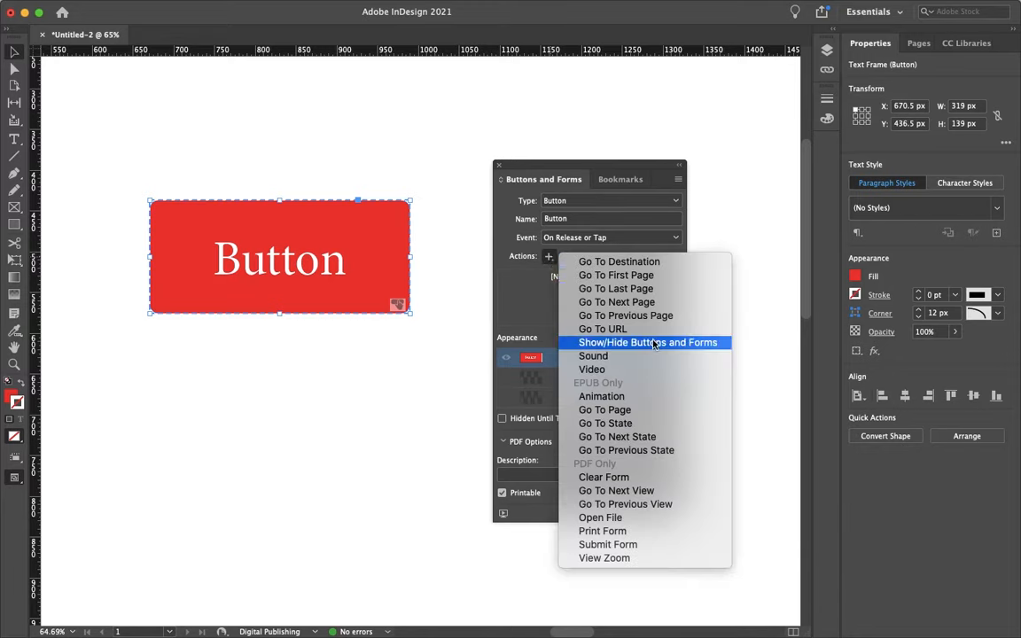
pyautogui.moveTo(602, 329)
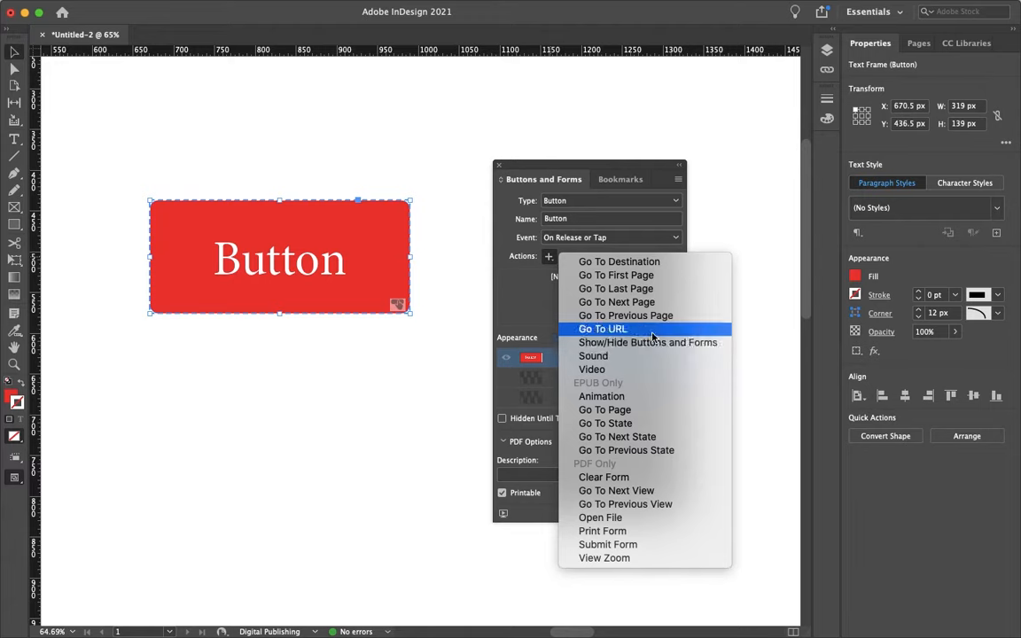
pyautogui.moveTo(651, 387)
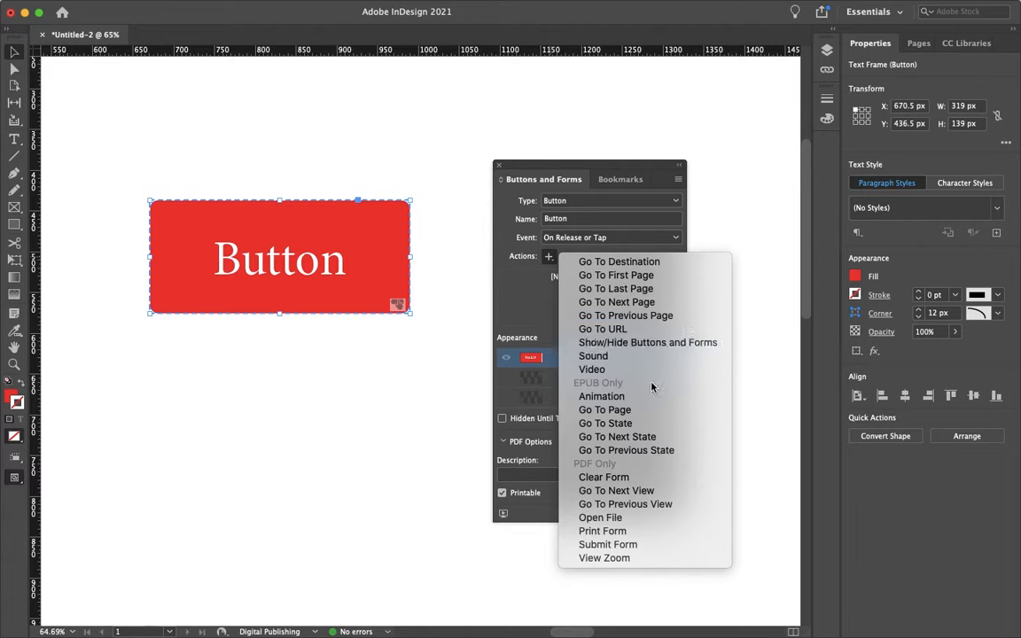
pyautogui.moveTo(615, 288)
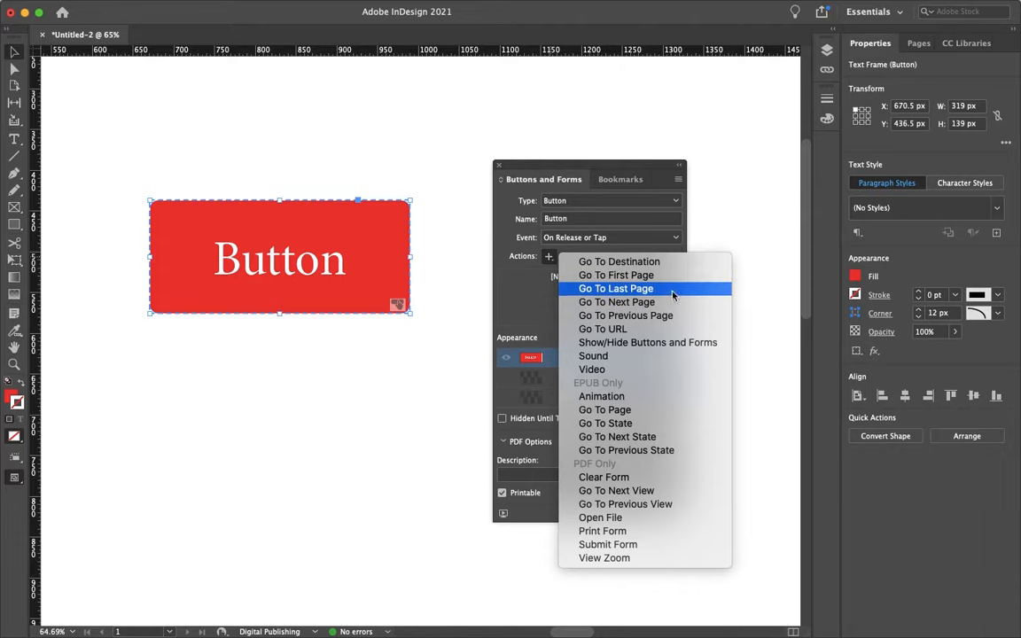
pyautogui.click(615, 288)
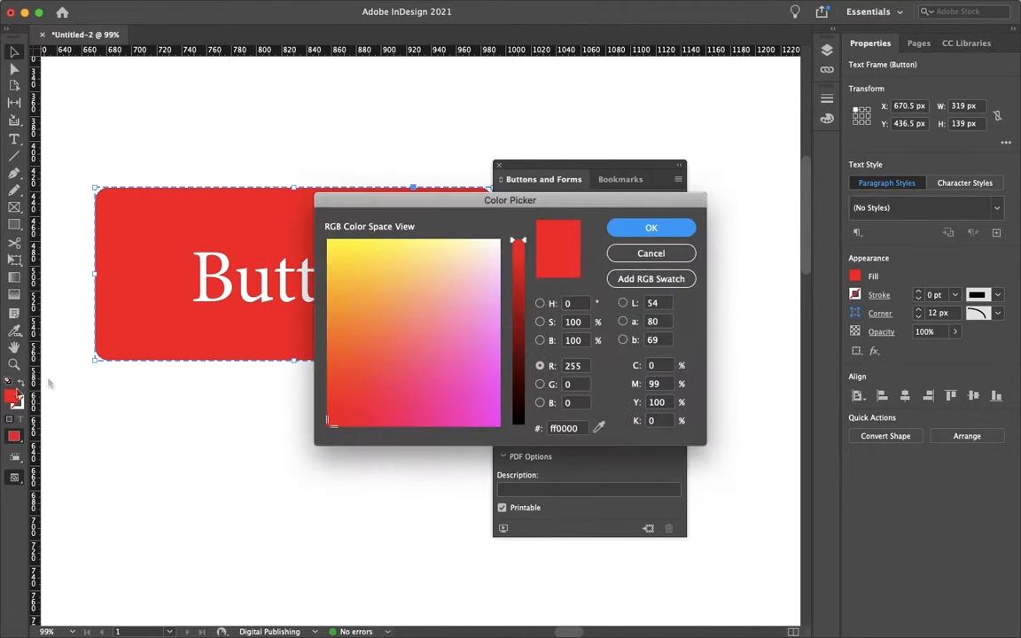
pyautogui.moveTo(330, 417)
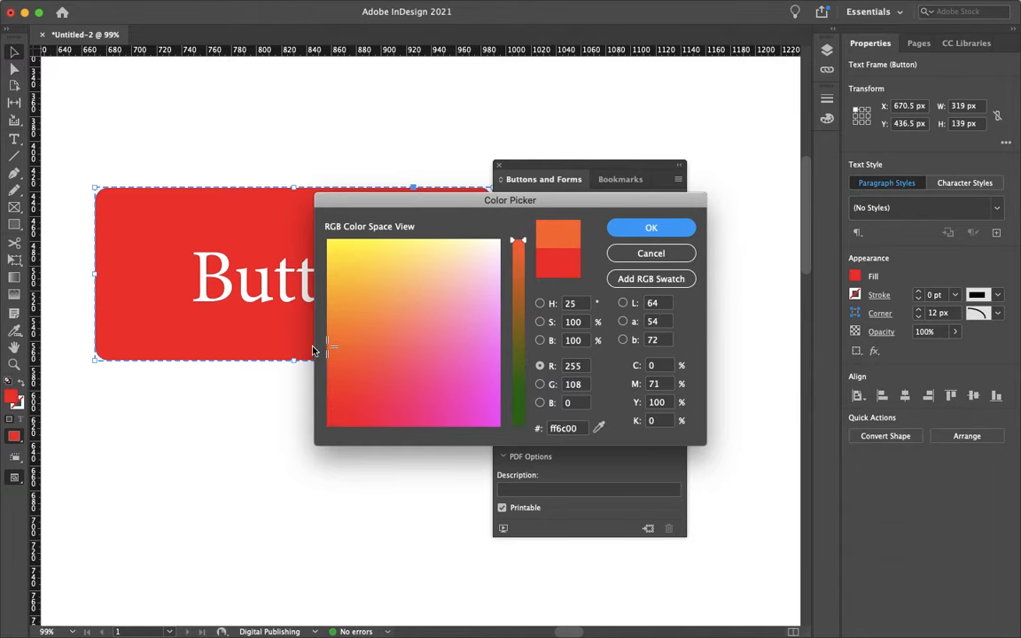
# Step: Recolour the button's Click state fill to a darker red (db0000)
pyautogui.click(651, 228)
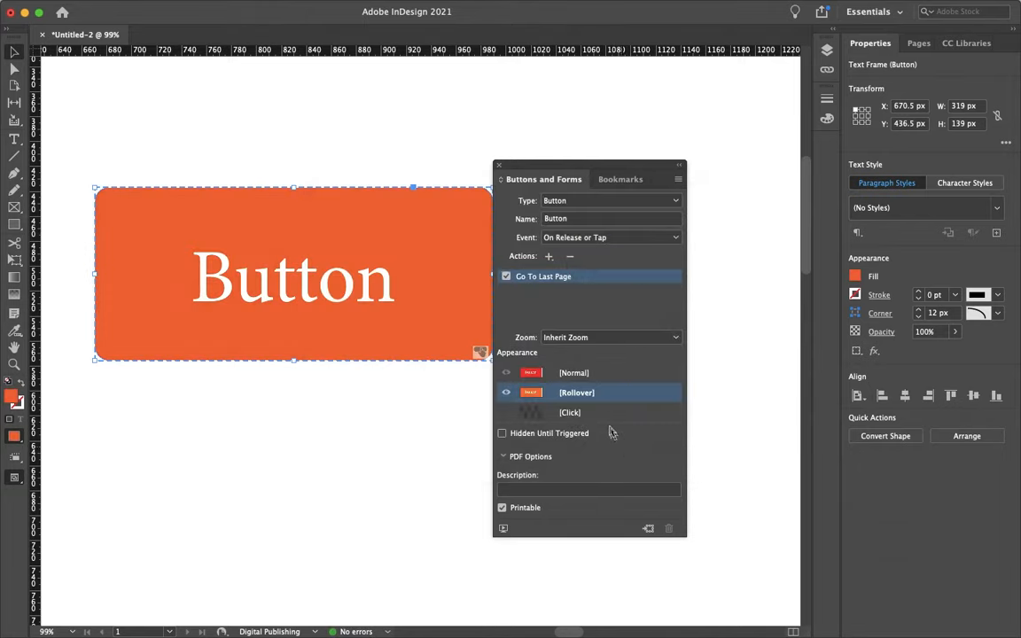
pyautogui.click(13, 399)
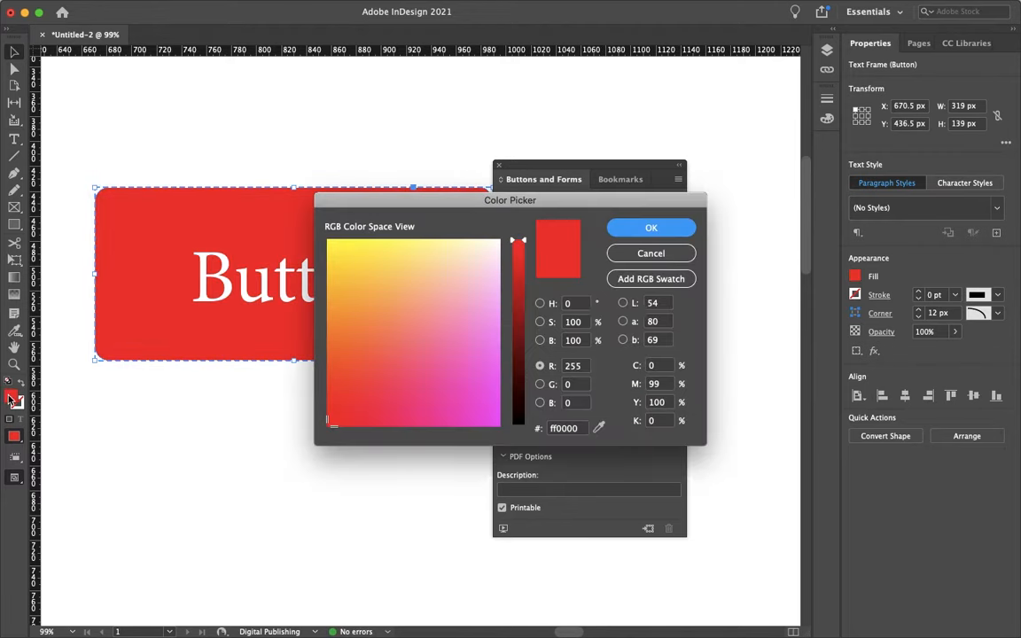
pyautogui.moveTo(519, 239); pyautogui.dragTo(520, 268)
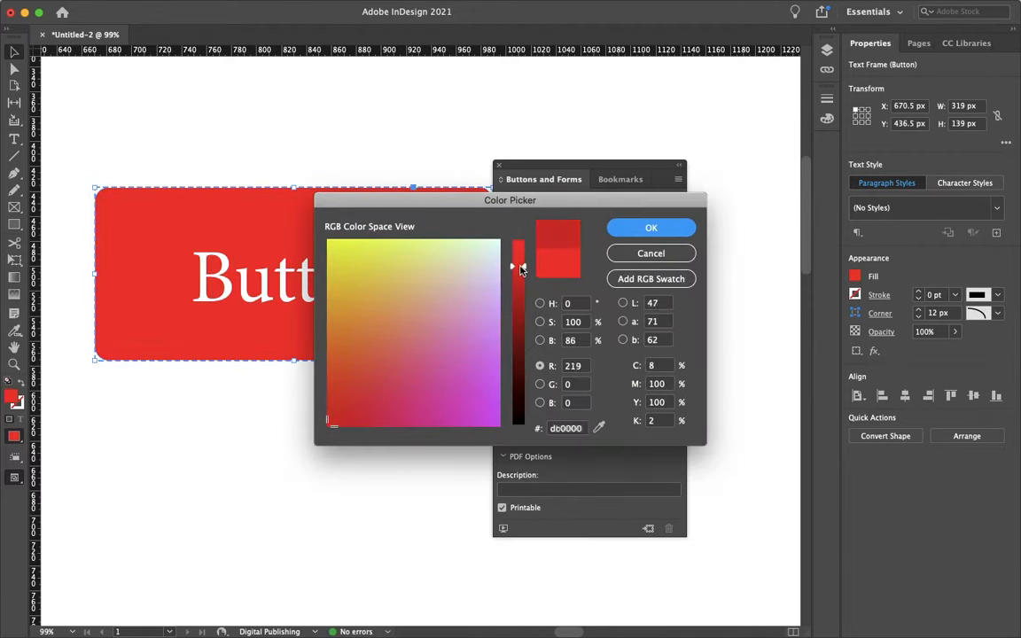
pyautogui.click(651, 228)
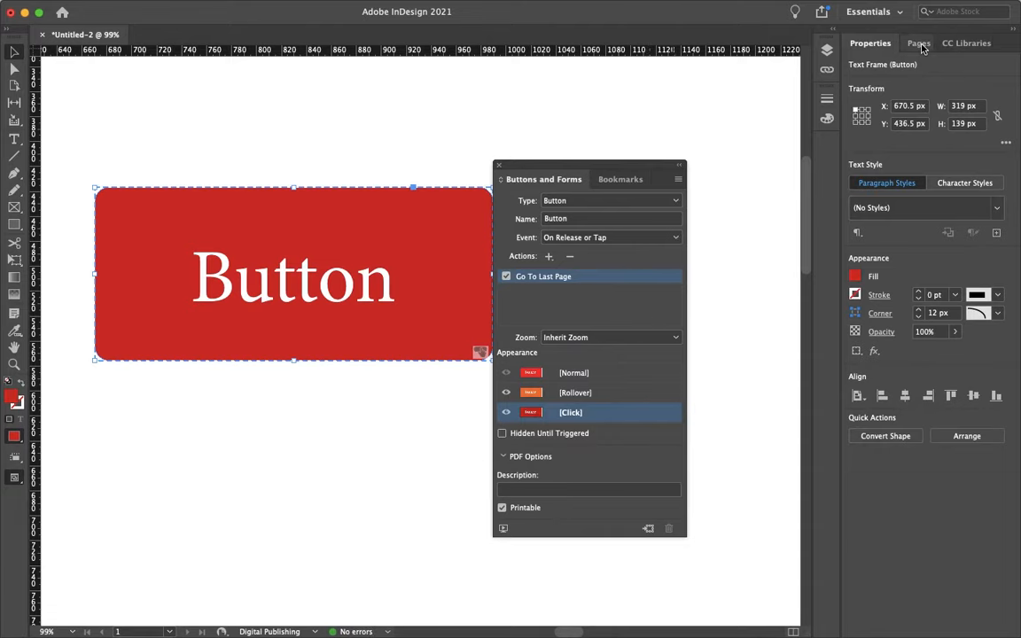
pyautogui.click(918, 42)
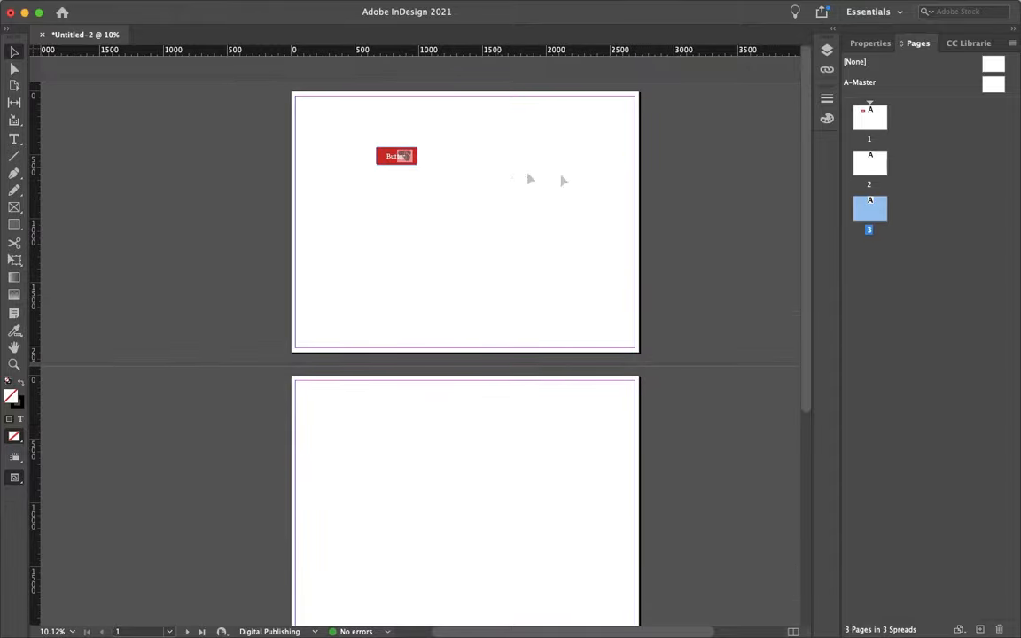
# Step: Fill a rectangle on page 2 with RGB Yellow and one on page 3 with RGB Magenta
pyautogui.click(869, 162)
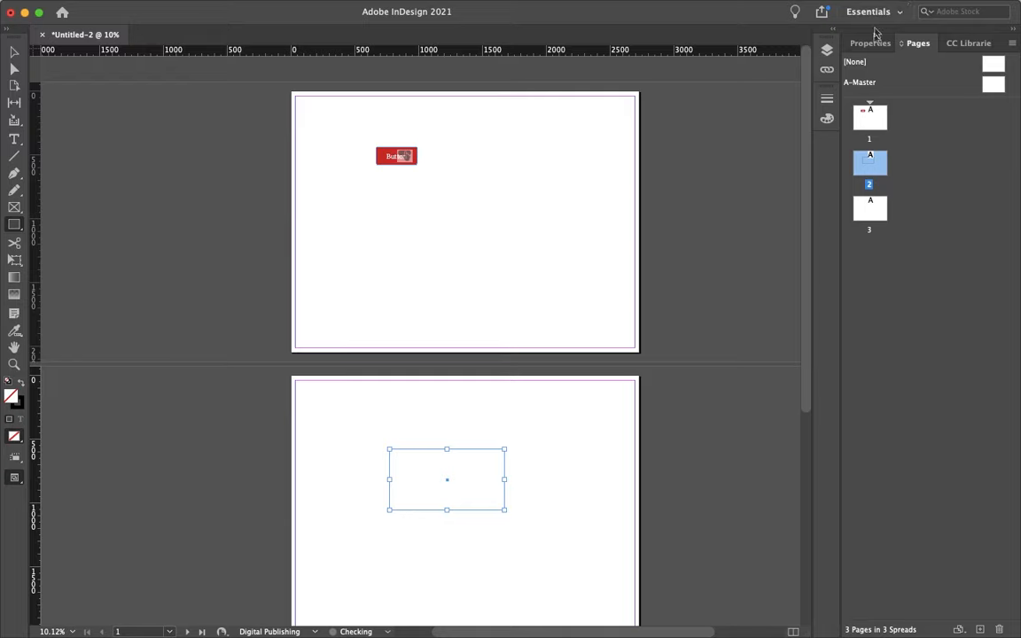
pyautogui.click(870, 42)
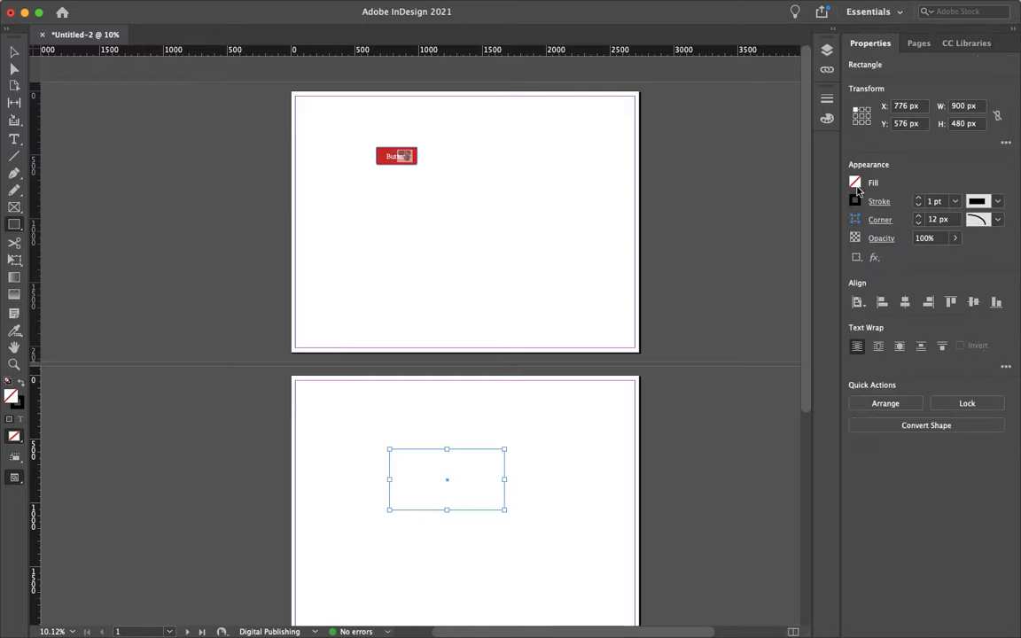
pyautogui.click(854, 183)
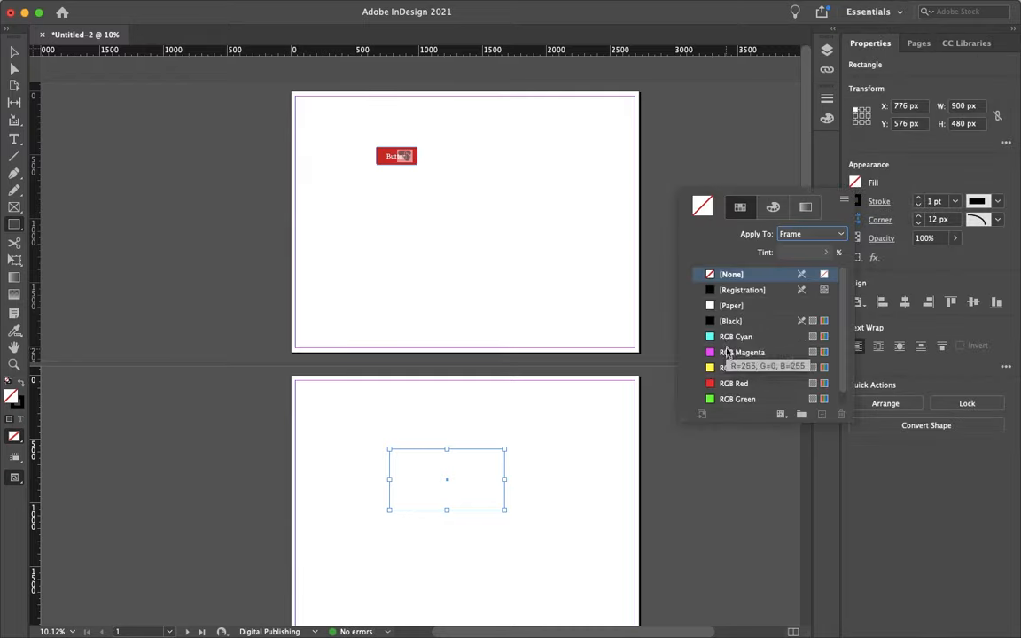
pyautogui.click(740, 367)
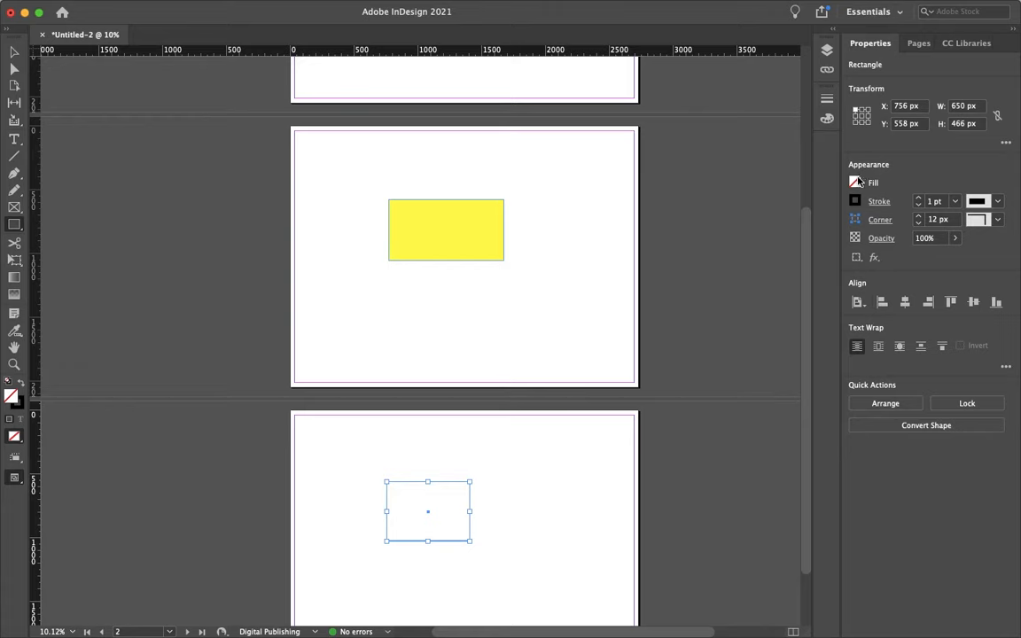
pyautogui.click(855, 182)
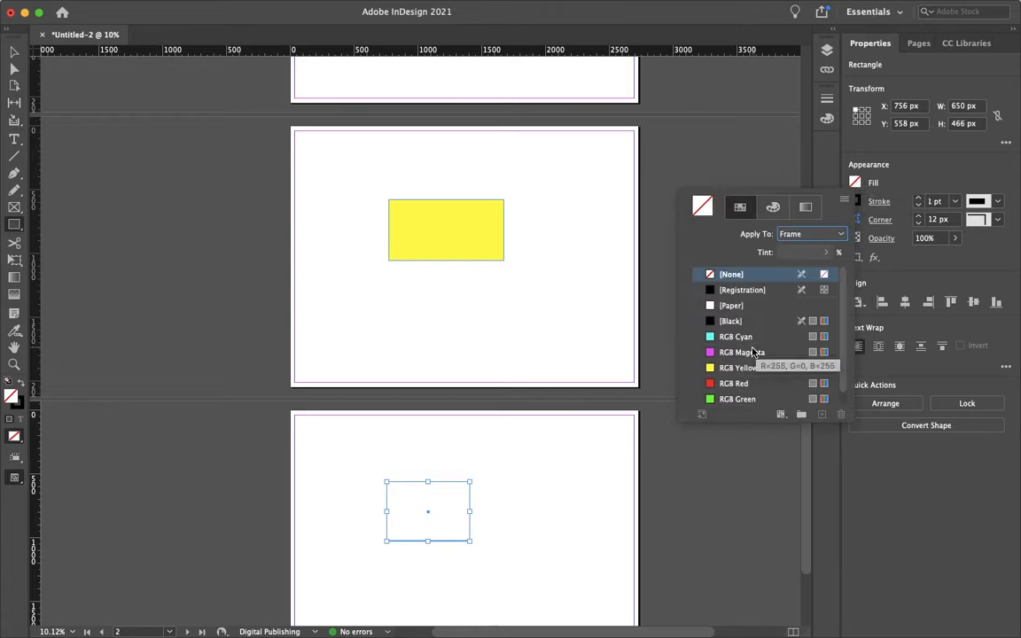
pyautogui.click(743, 352)
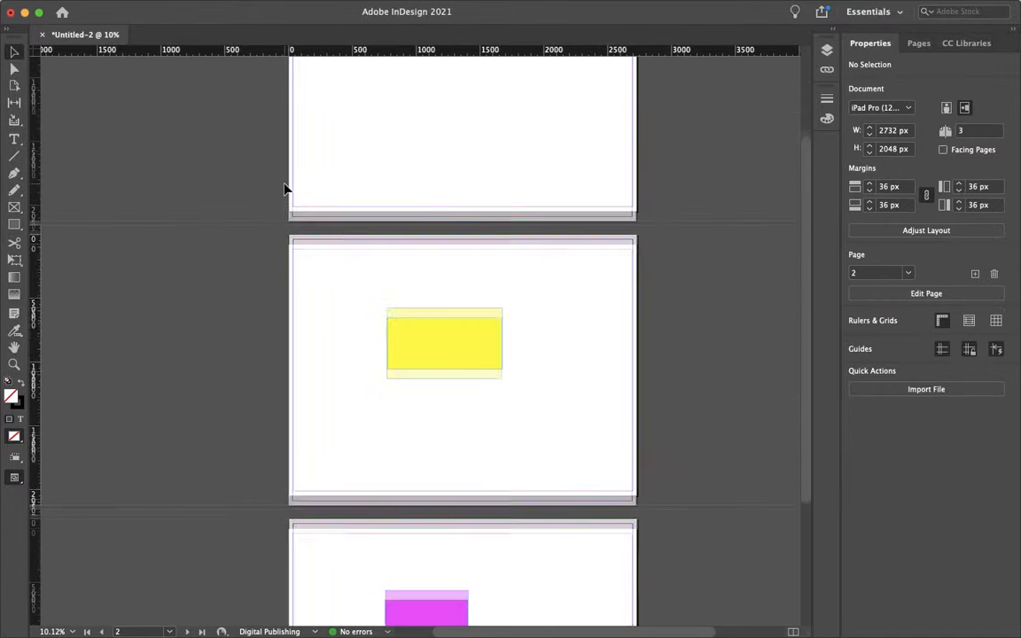
# Step: Export as Adobe PDF (Interactive) to the Desktop, replacing the existing Untitled-2.pdf
pyautogui.click(103, 8)
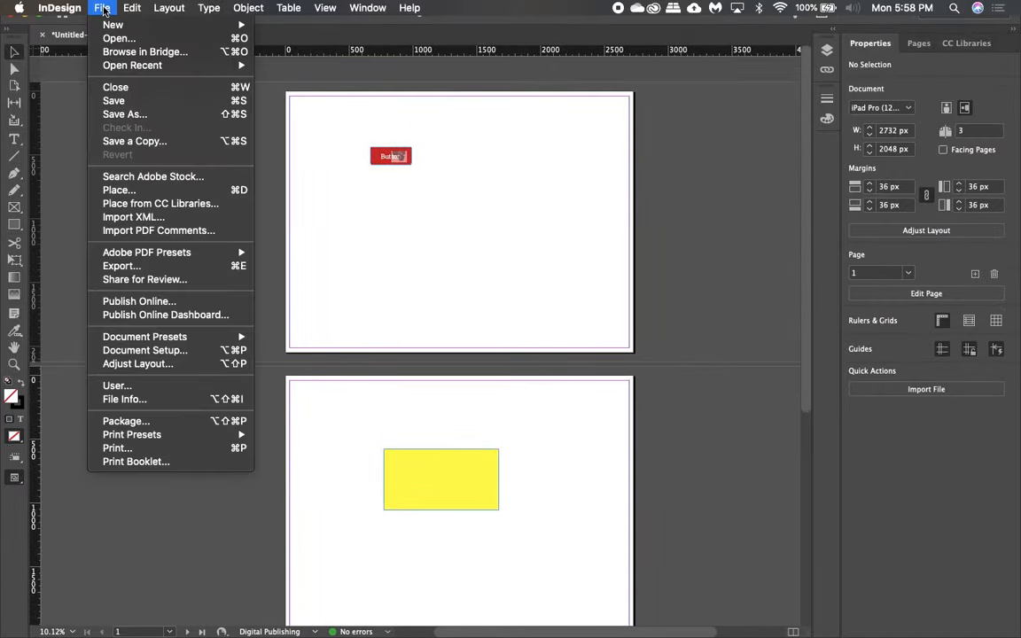
pyautogui.click(121, 266)
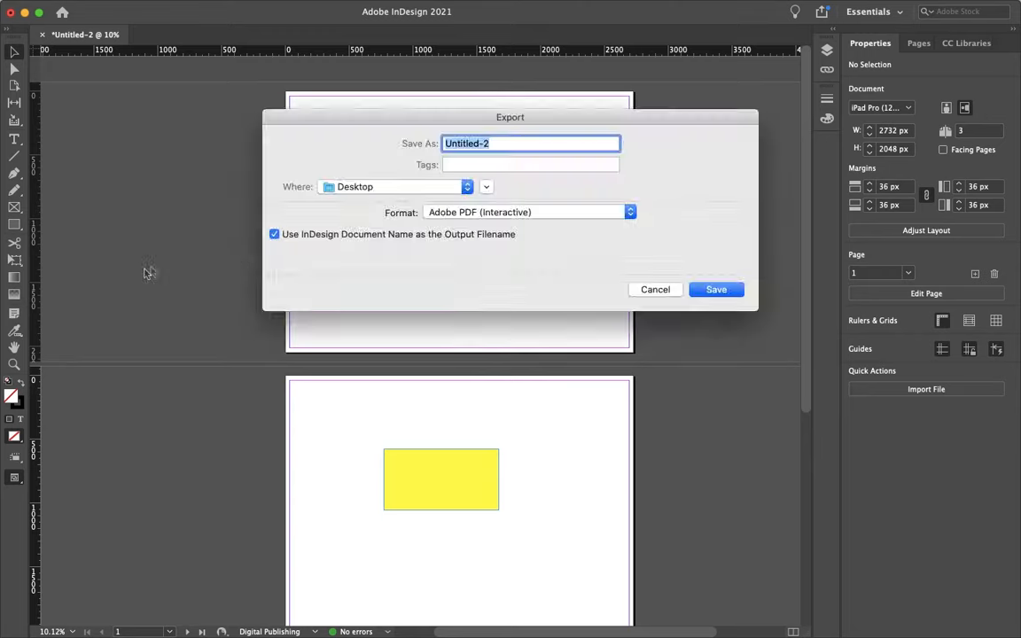
pyautogui.click(528, 212)
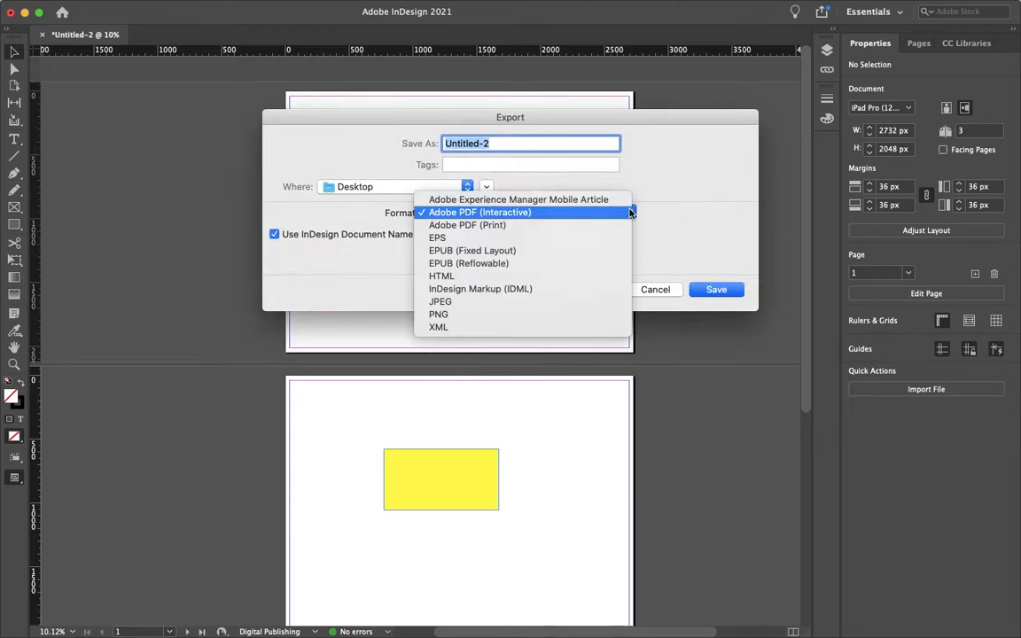
pyautogui.click(480, 212)
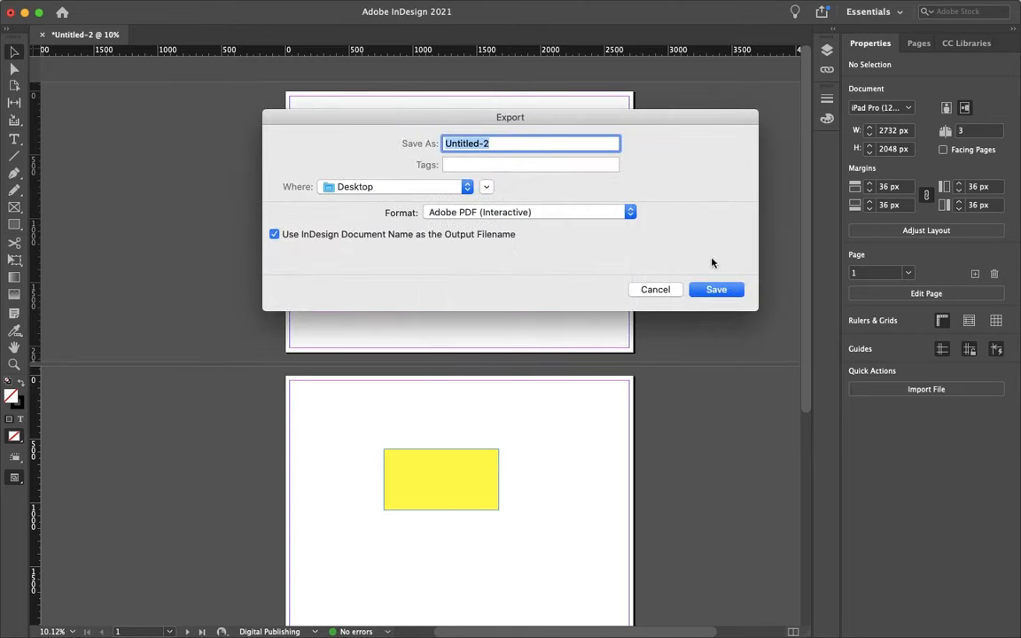
pyautogui.click(716, 289)
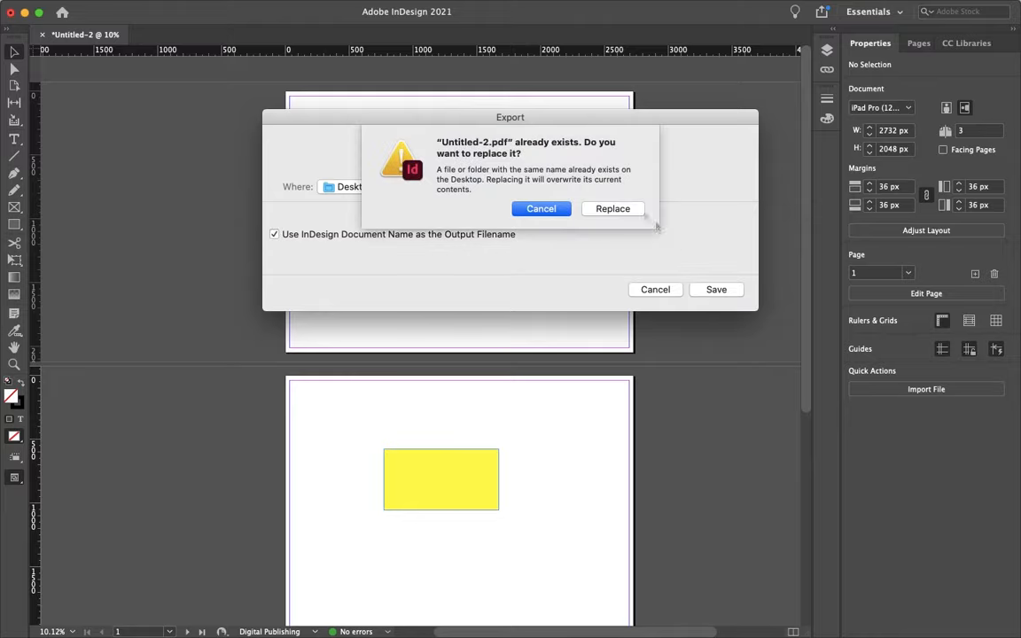
pyautogui.click(612, 208)
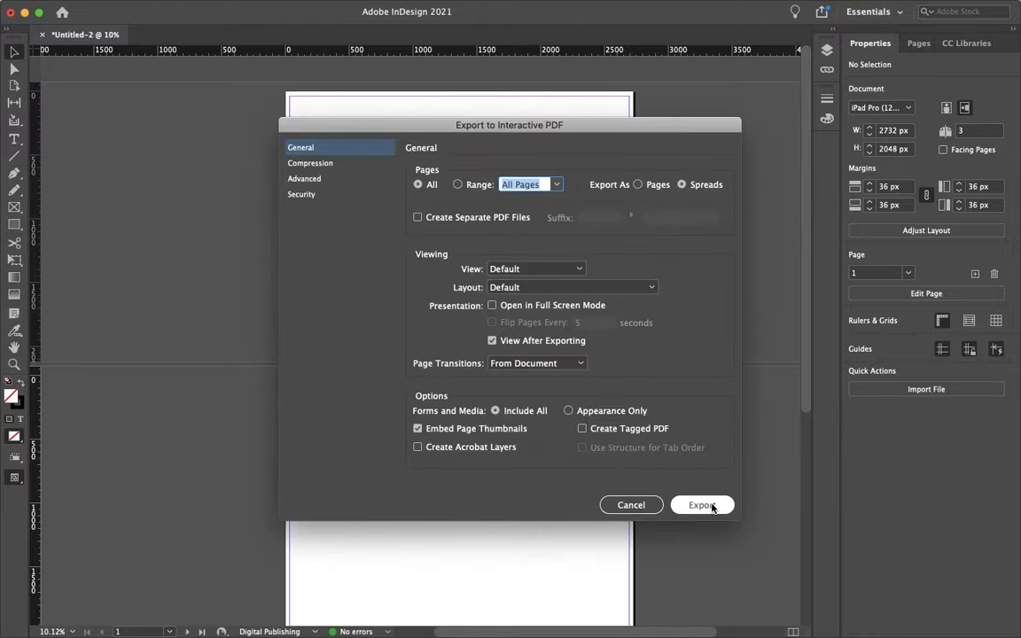
pyautogui.click(702, 505)
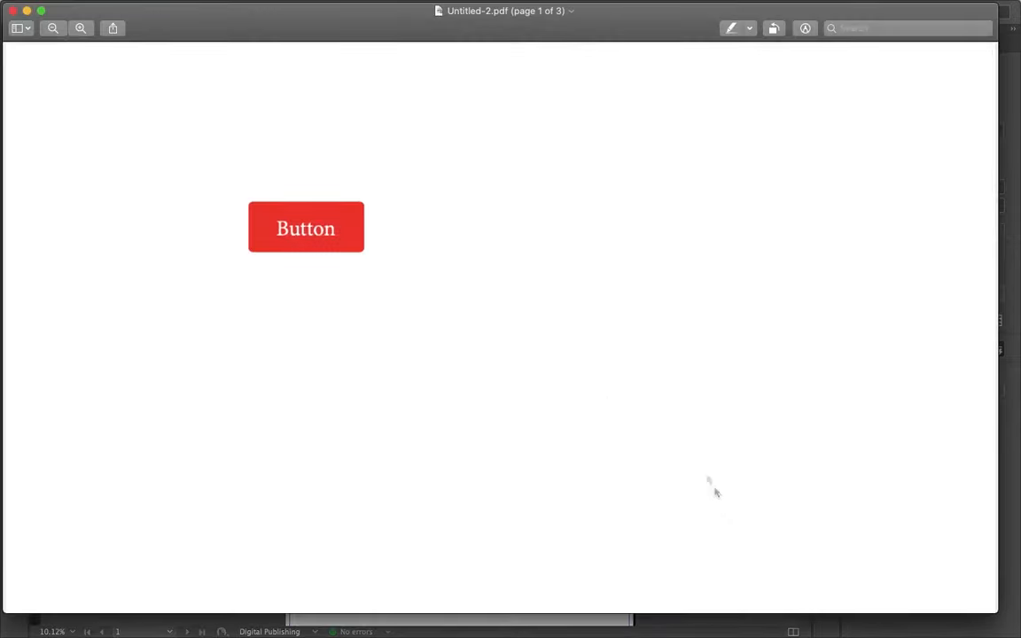
pyautogui.click(306, 226)
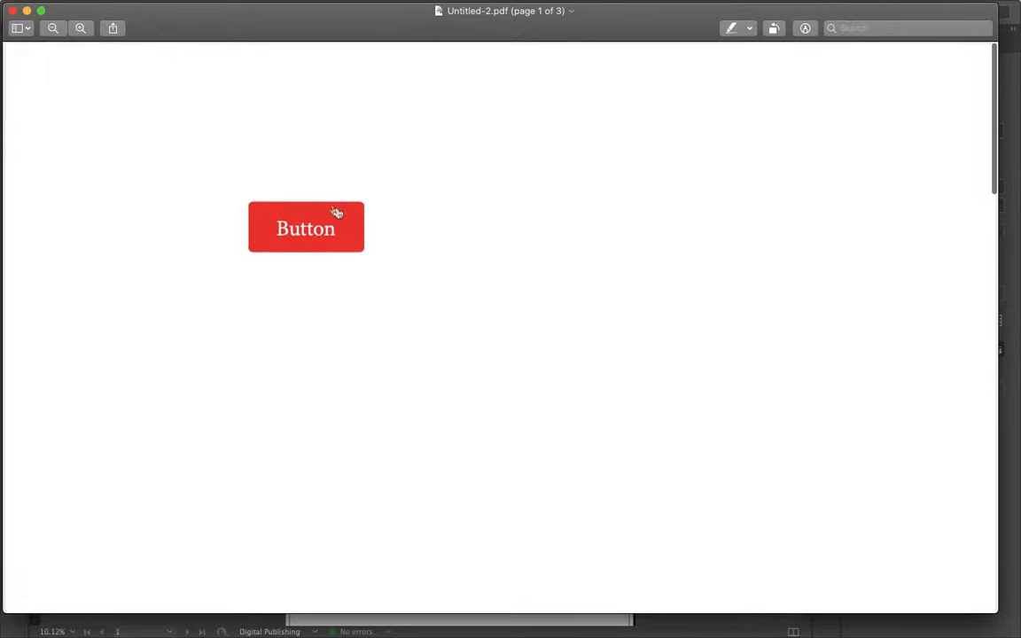
pyautogui.moveTo(566, 612)
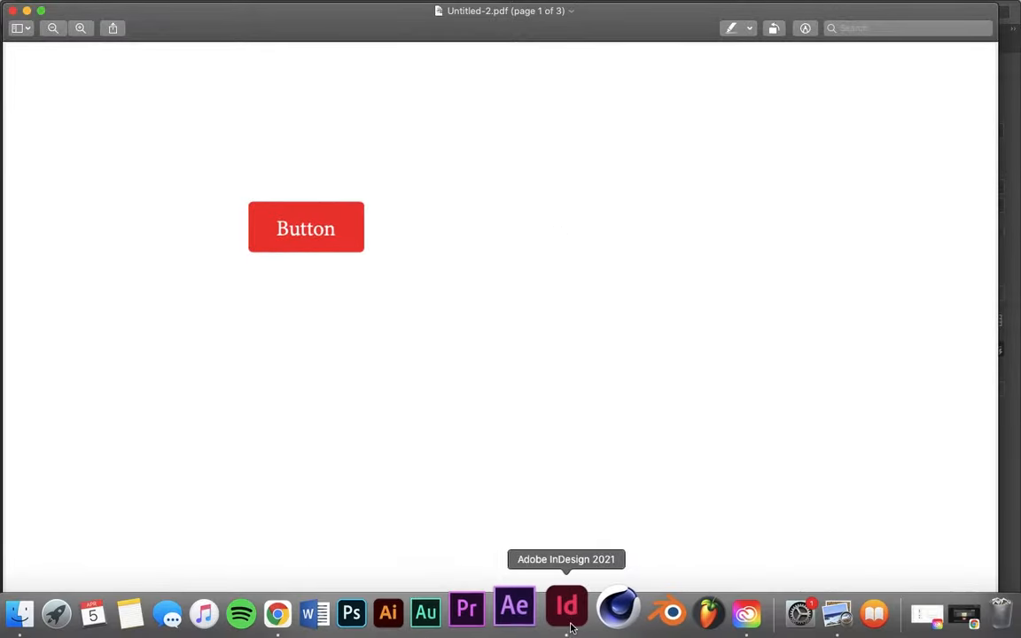
# Step: Switch back to InDesign from the Dock and reopen the Export dialog for Untitled-2
pyautogui.click(566, 609)
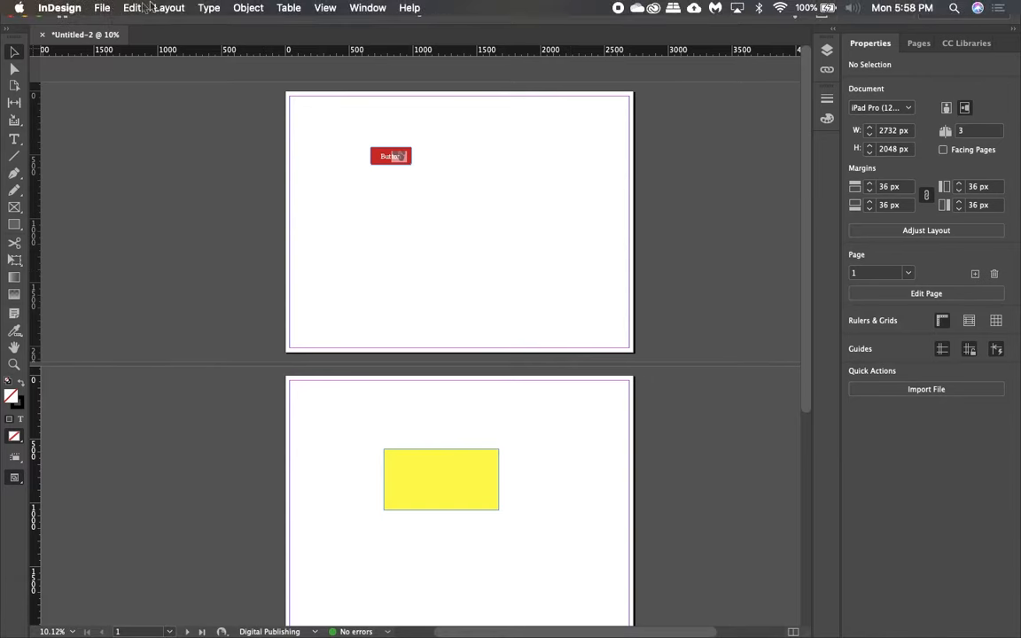
pyautogui.click(102, 7)
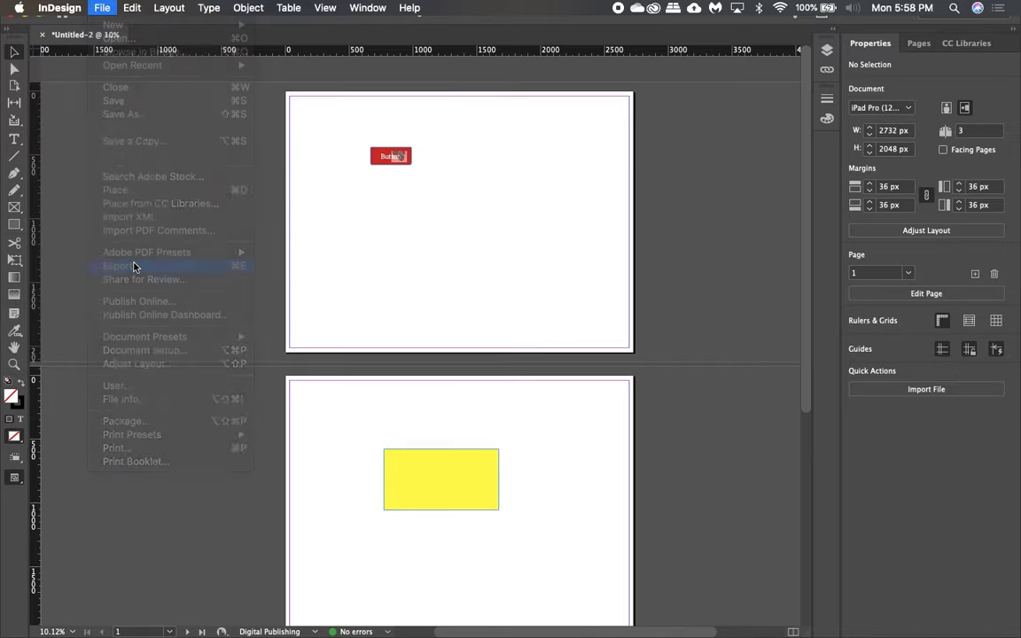
pyautogui.click(120, 266)
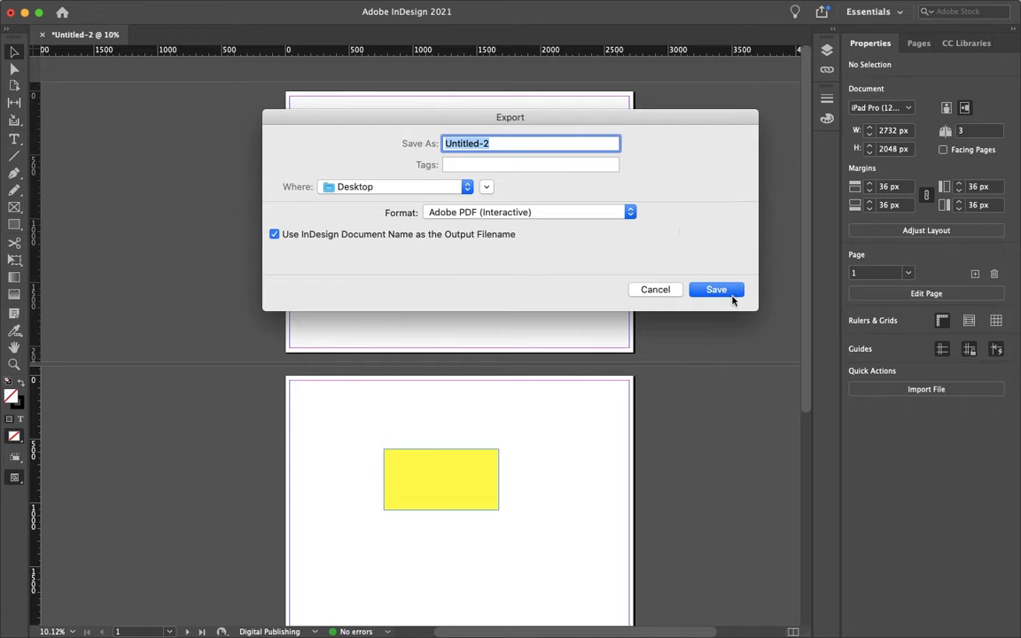
pyautogui.moveTo(731, 300)
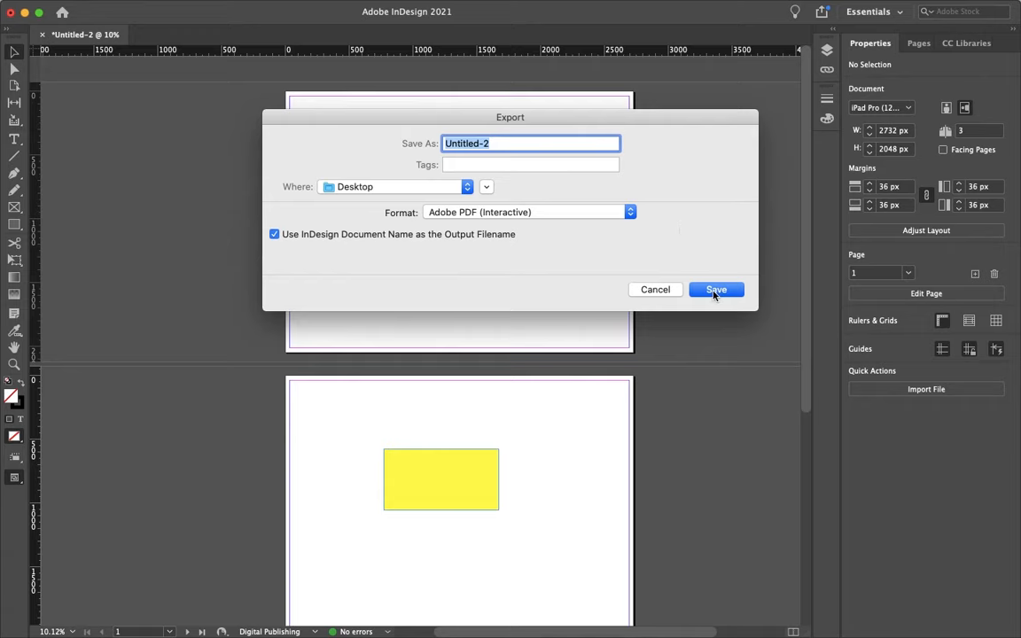